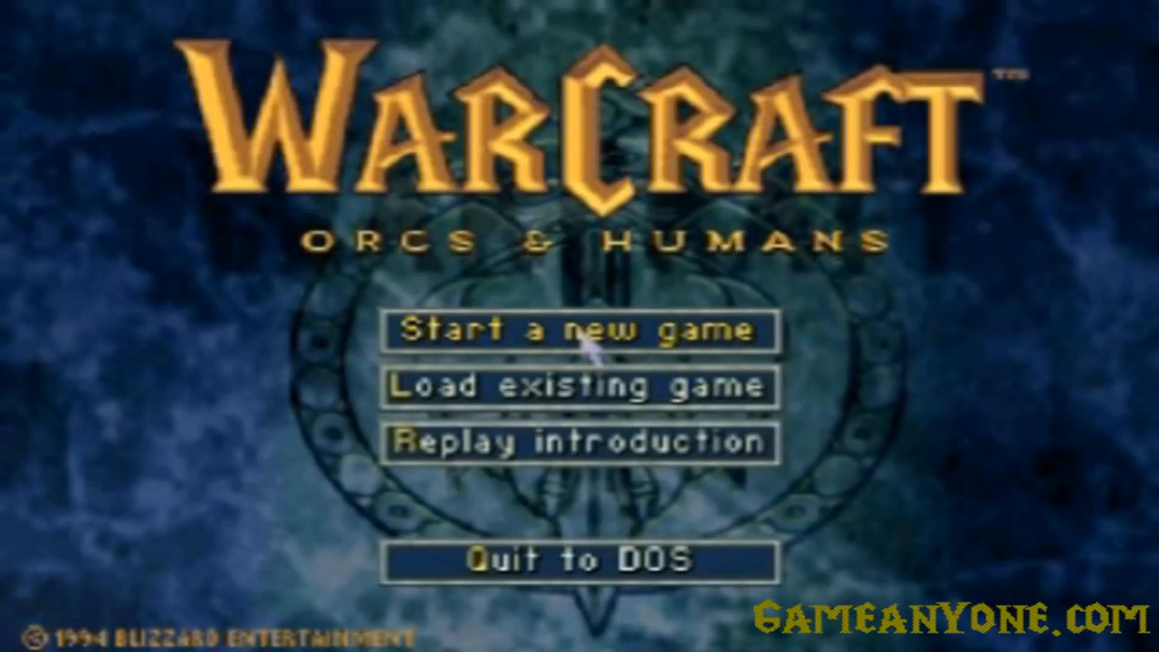
pyautogui.moveTo(715, 462)
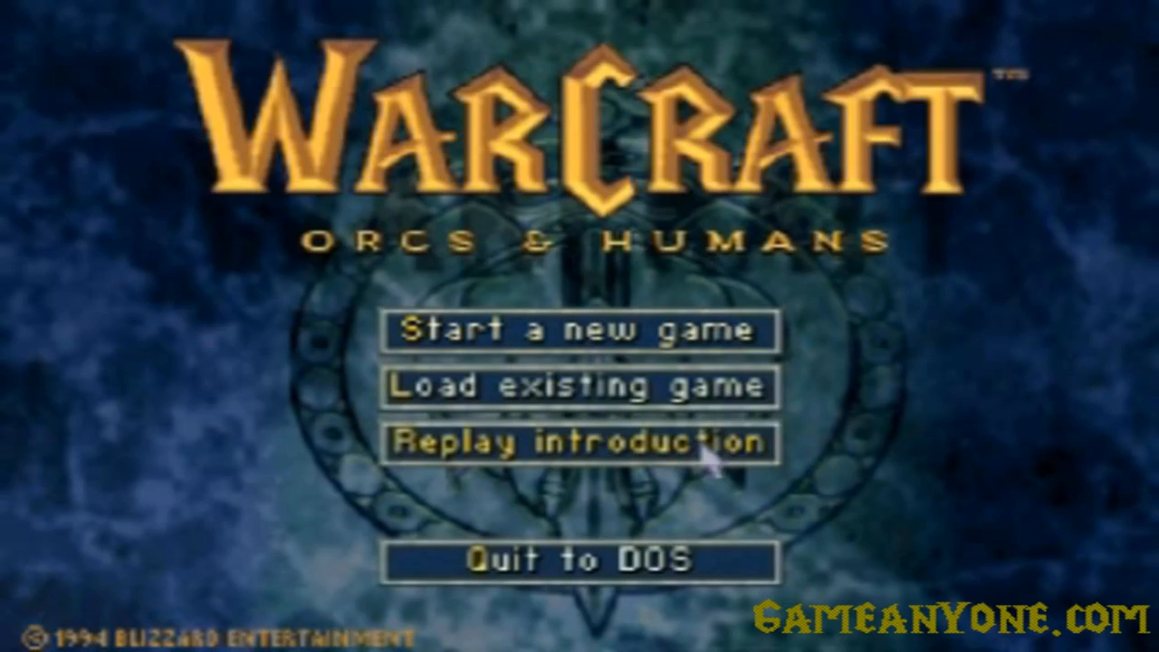
# - Replay the introduction cinematic from the main menu
pyautogui.click(576, 442)
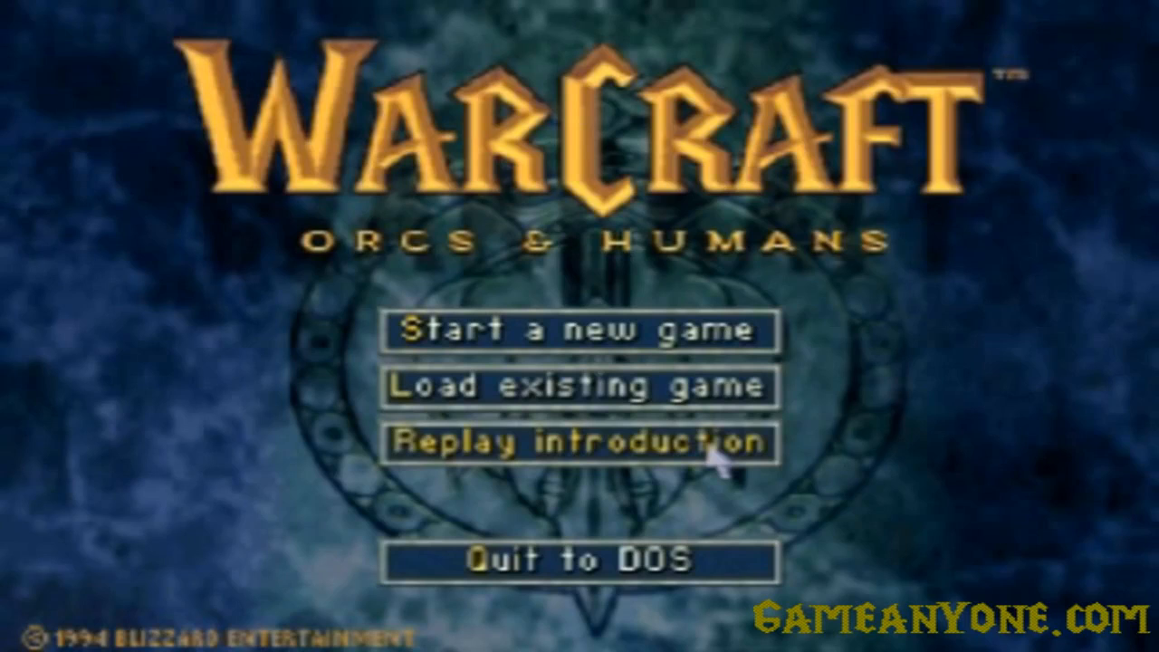
pyautogui.moveTo(643, 425)
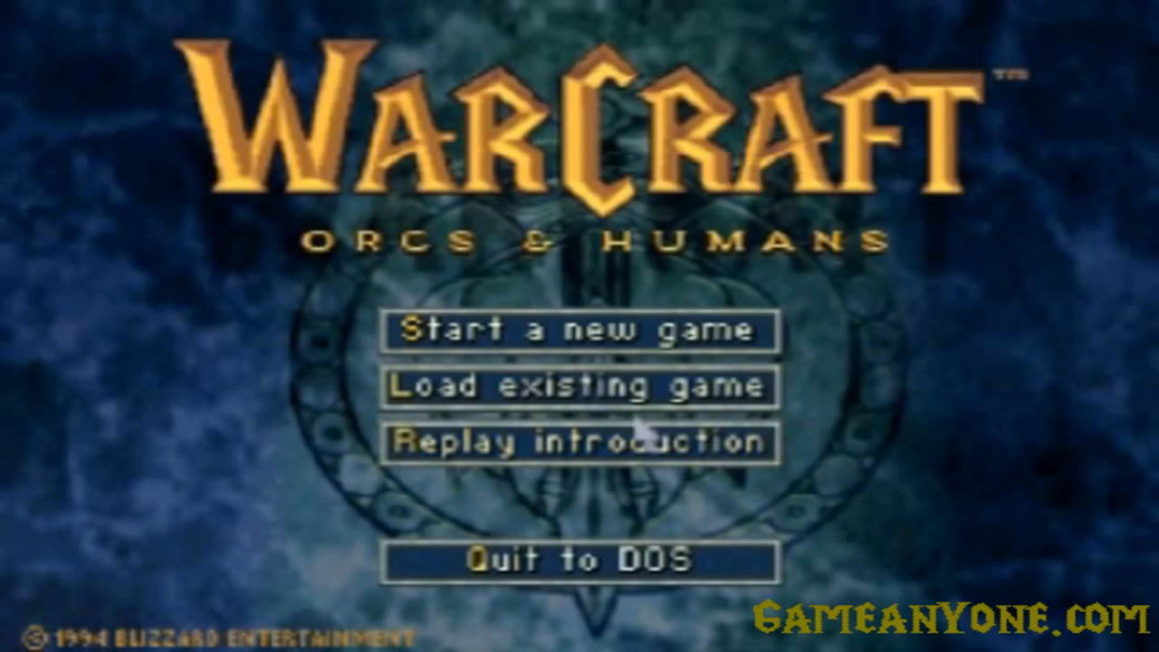
pyautogui.moveTo(488, 276)
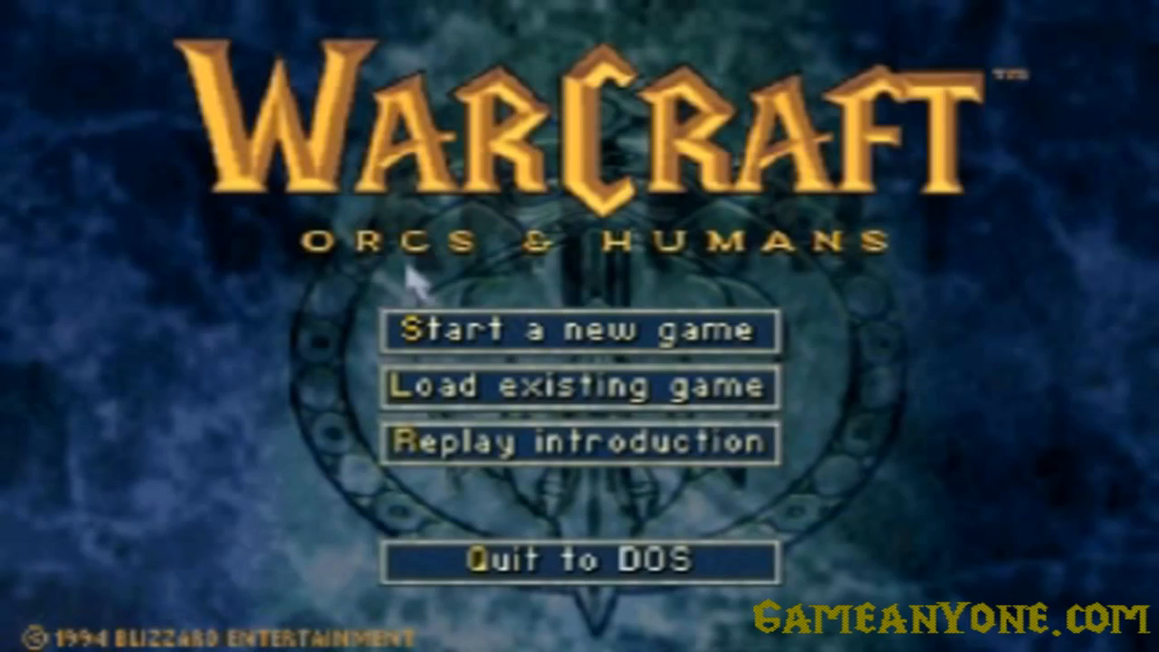
pyautogui.moveTo(271, 87)
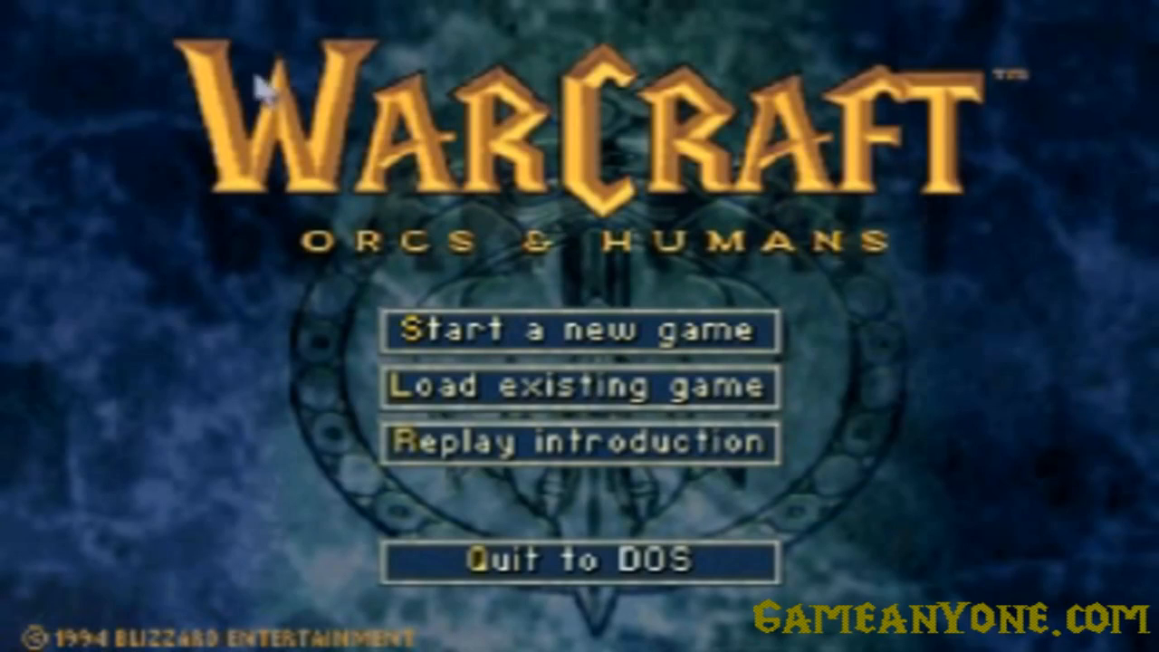
pyautogui.moveTo(905, 108)
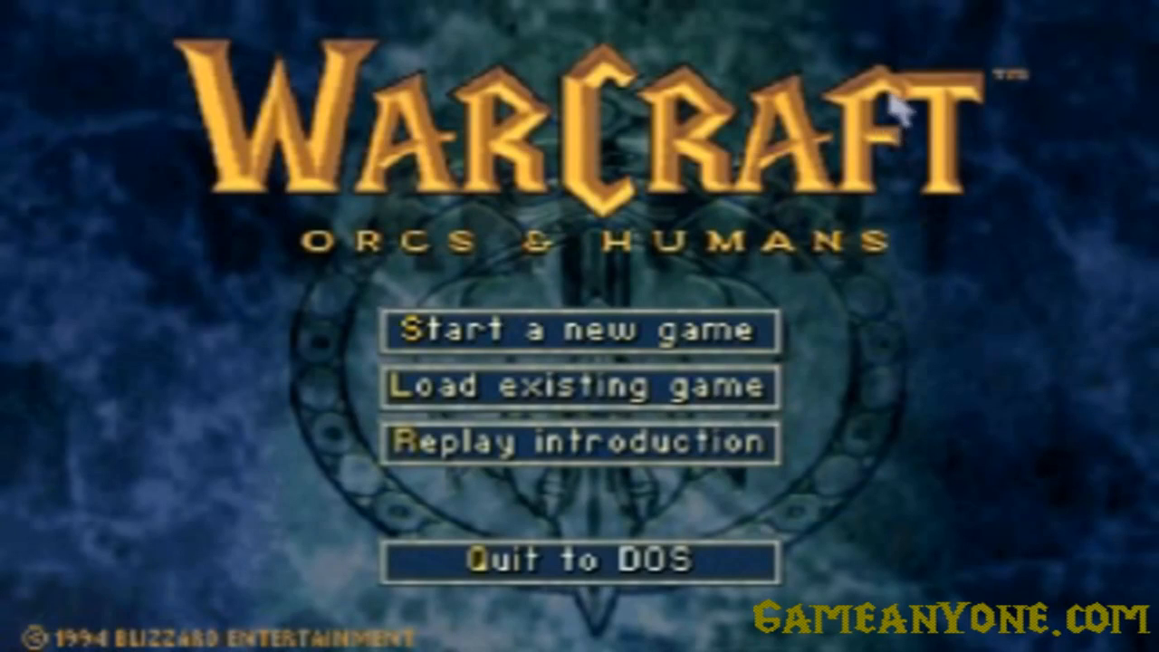